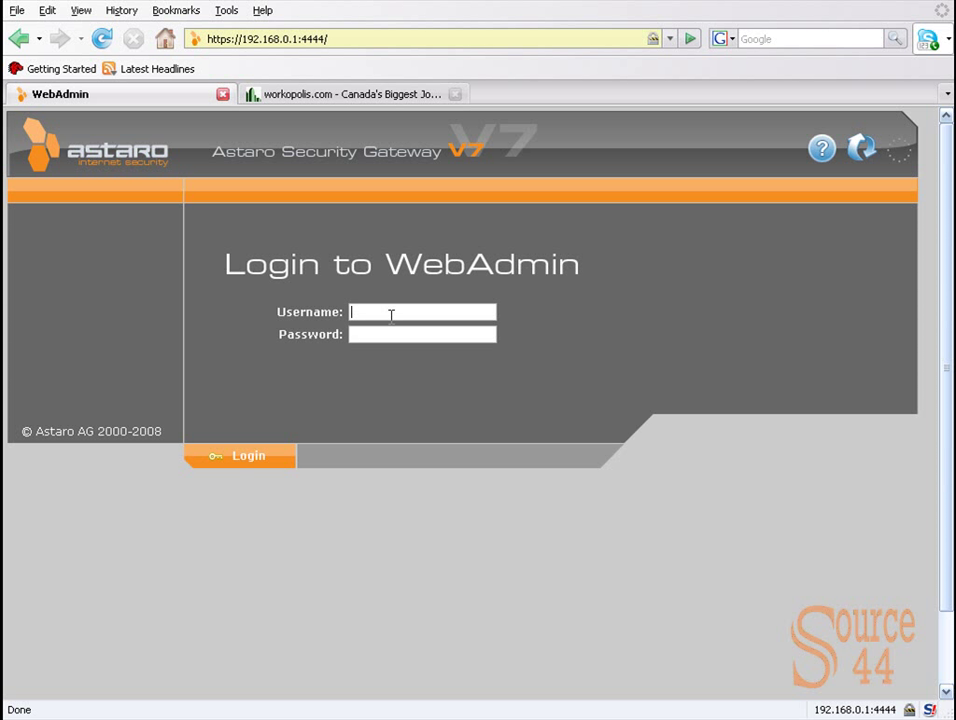
Step: Enter the username 'admin' and the password on the WebAdmin login page
text(admin)
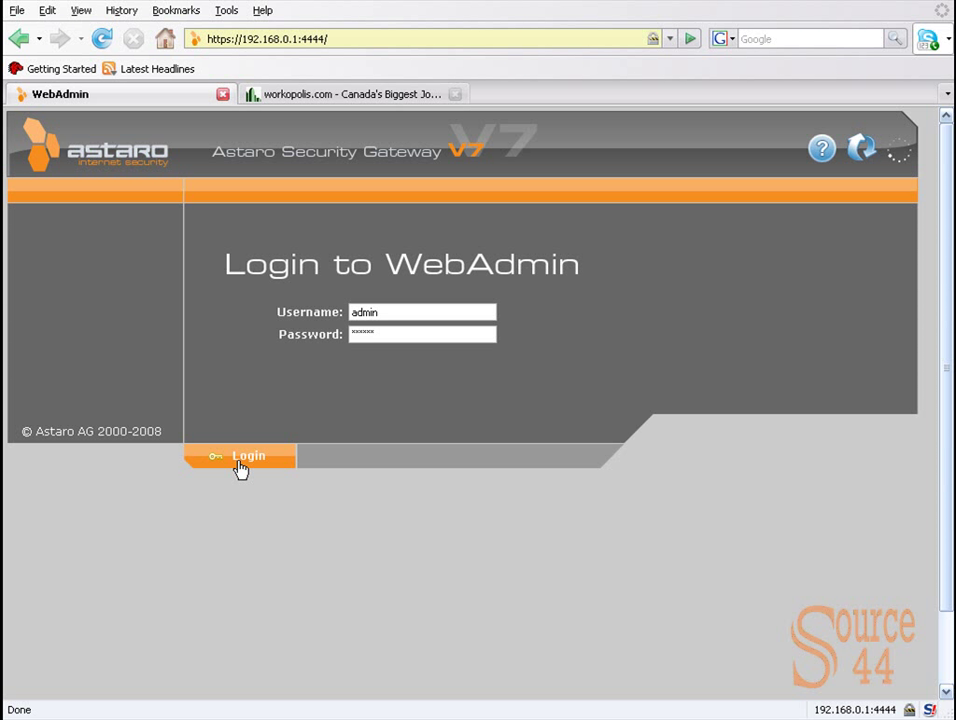
Step: Log in to WebAdmin, sign in to Google Talk with the saved account and minimise its window
click(240, 456)
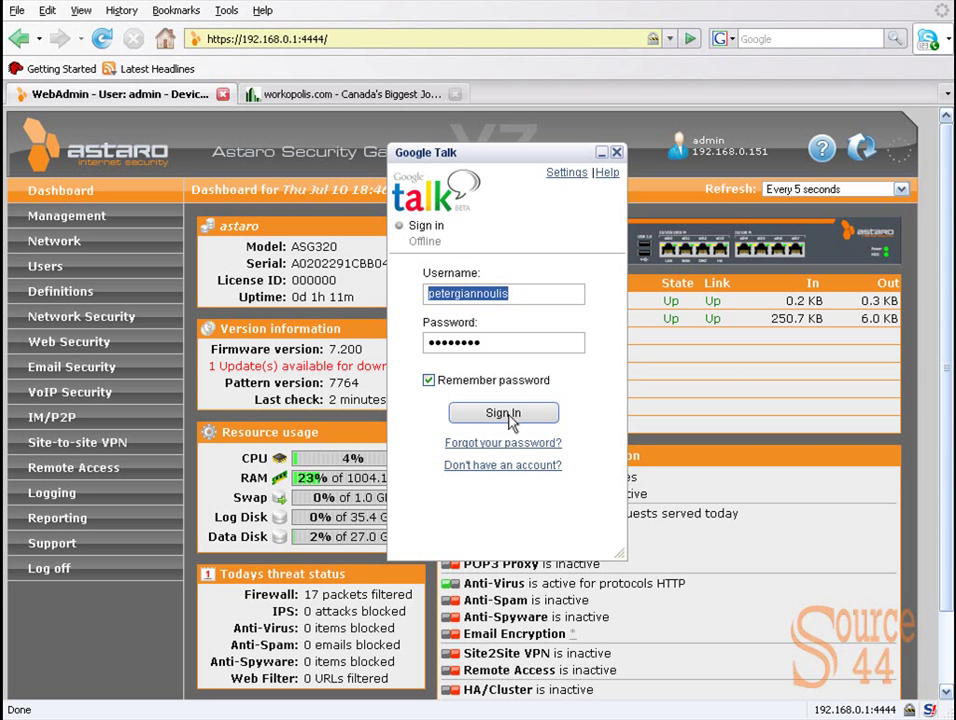
click(504, 412)
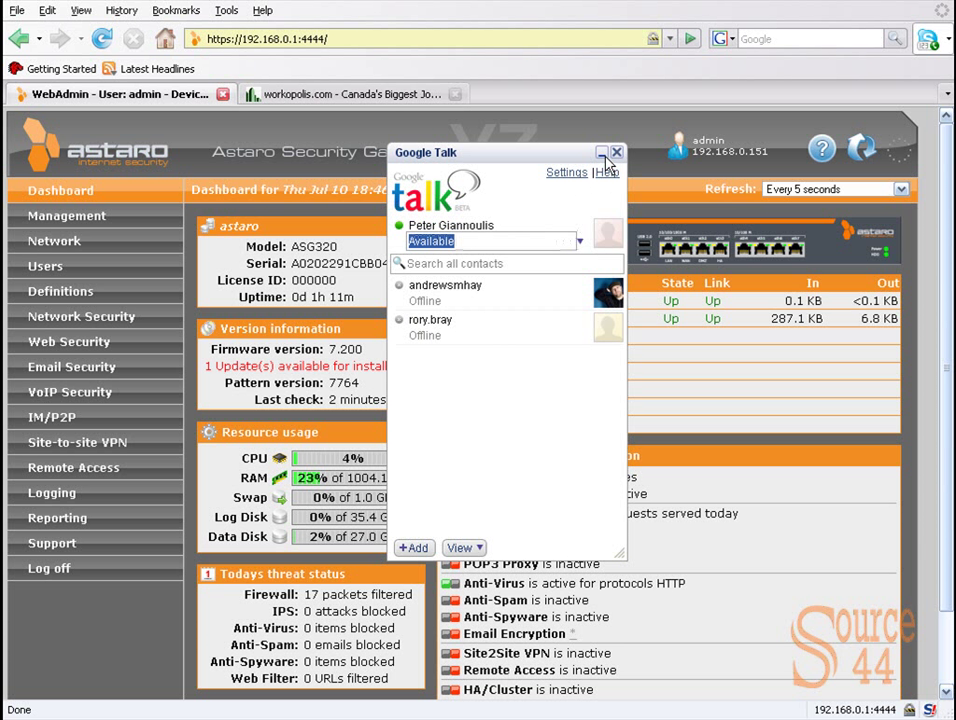
click(600, 152)
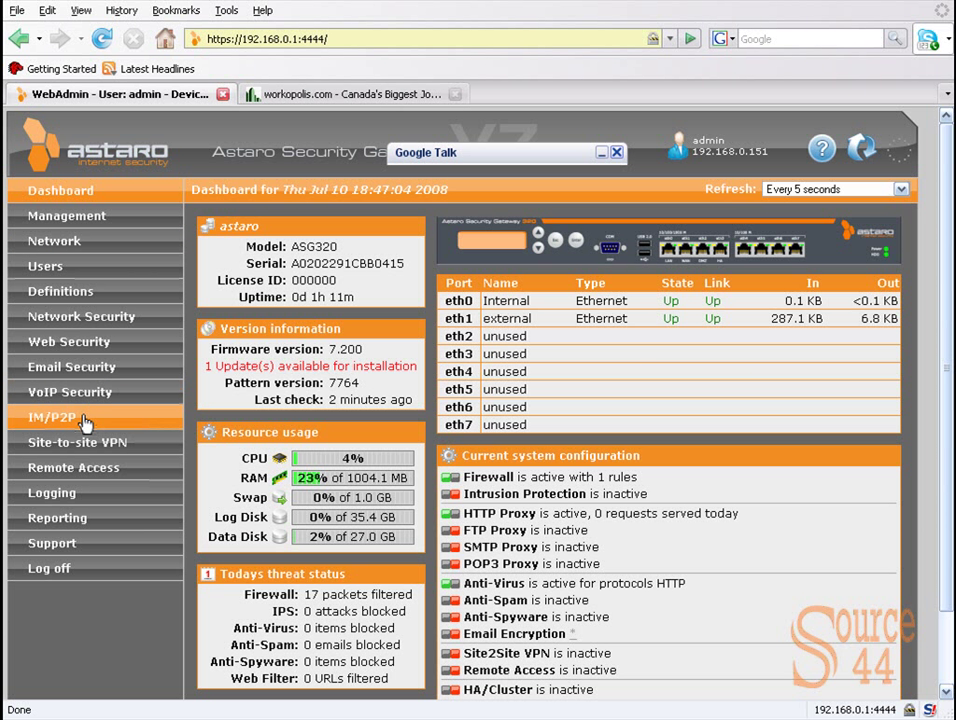
Step: Under IM/P2P > Instant Messaging, set Google Talk / Jabber to Block completely and apply
click(52, 418)
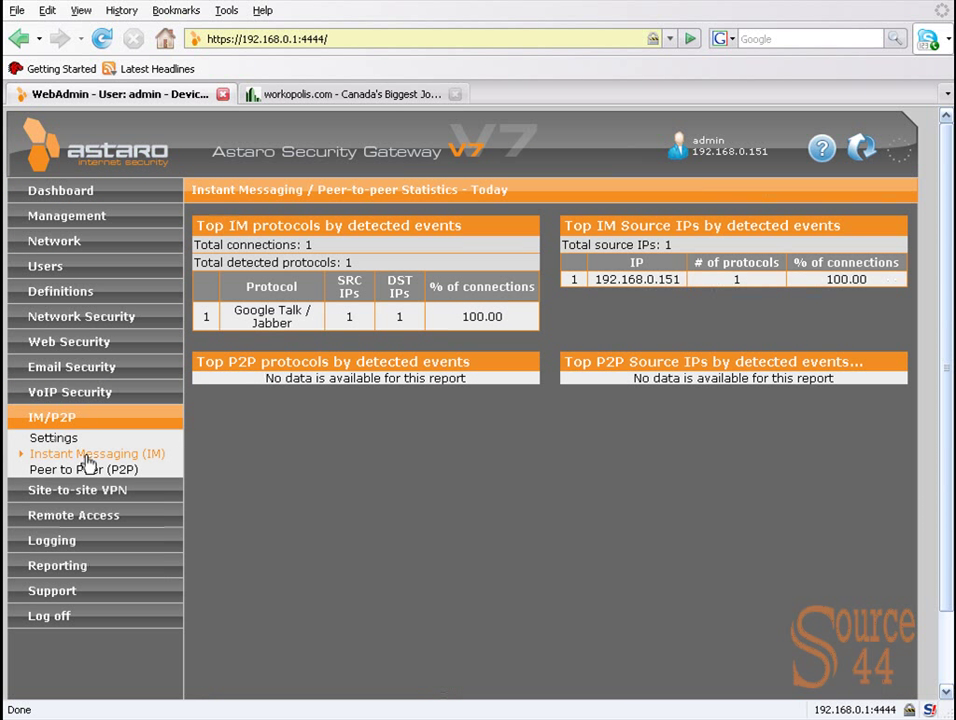
click(96, 452)
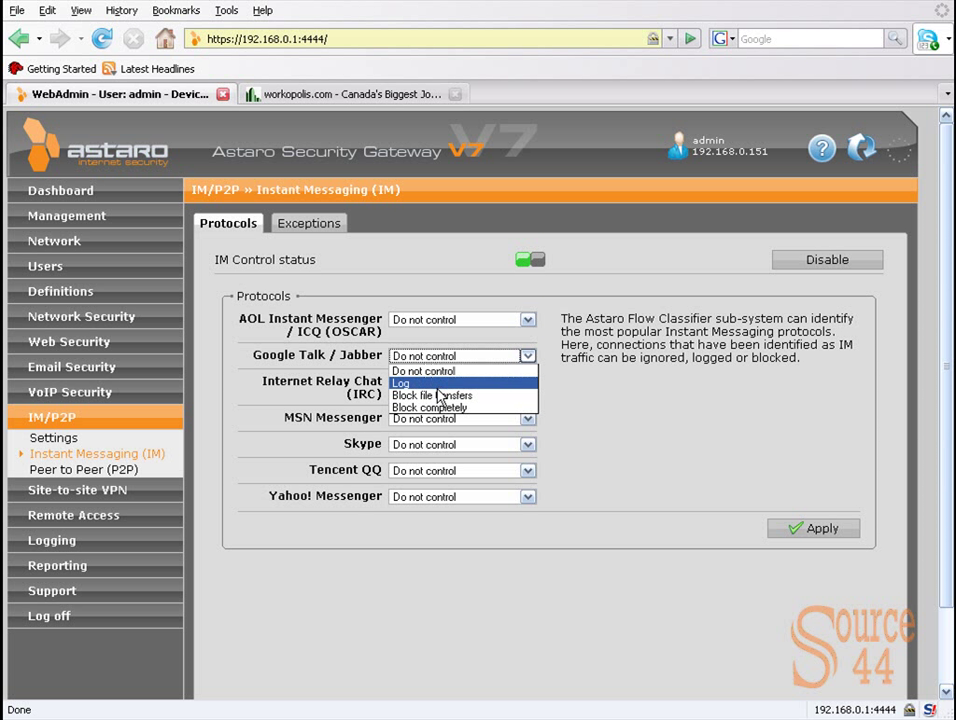
click(430, 408)
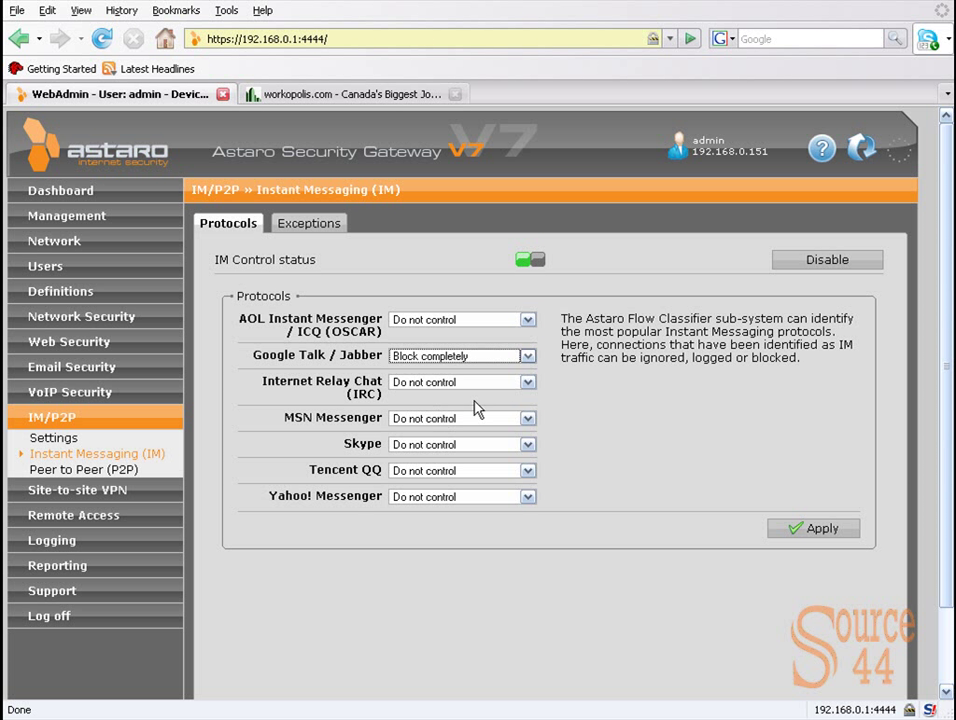
click(528, 356)
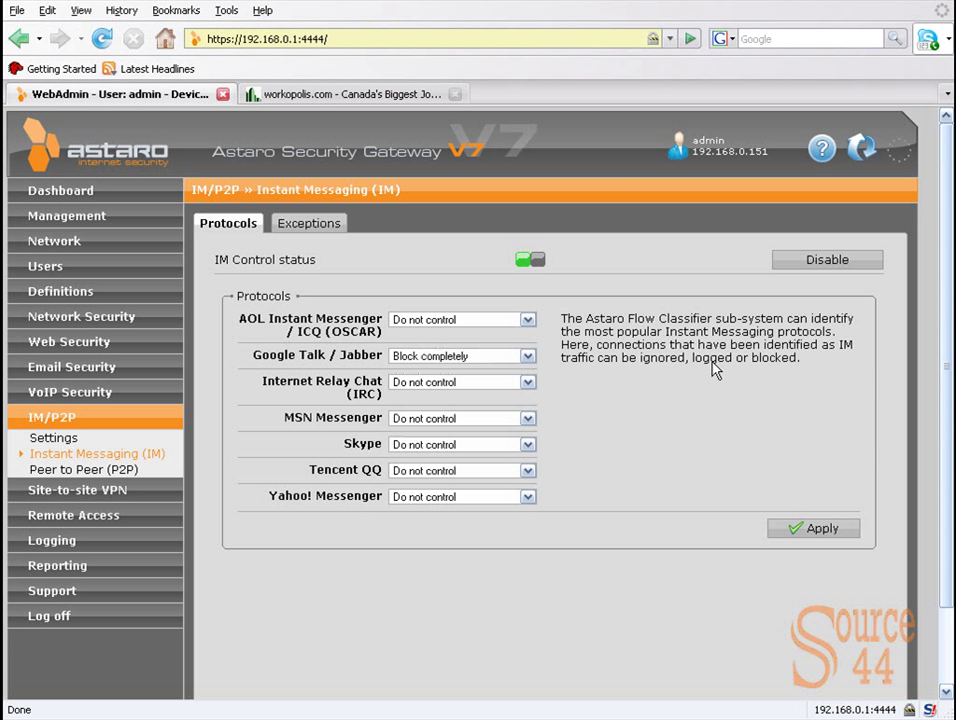
click(812, 528)
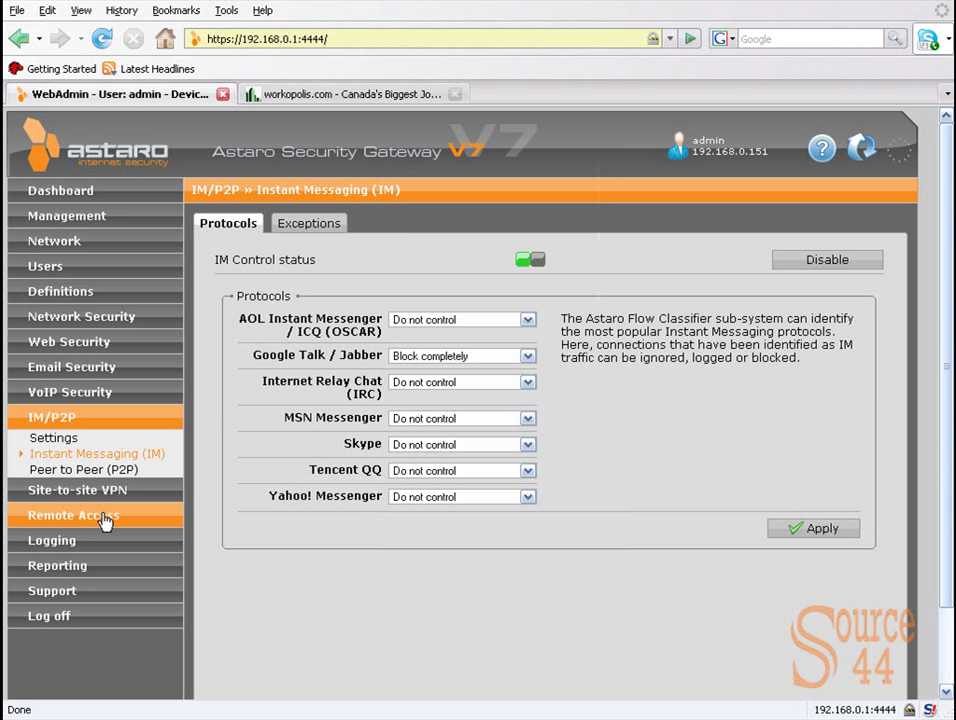
Step: Open Logging > View log files and start the live IM/P2P Classifier log
click(52, 492)
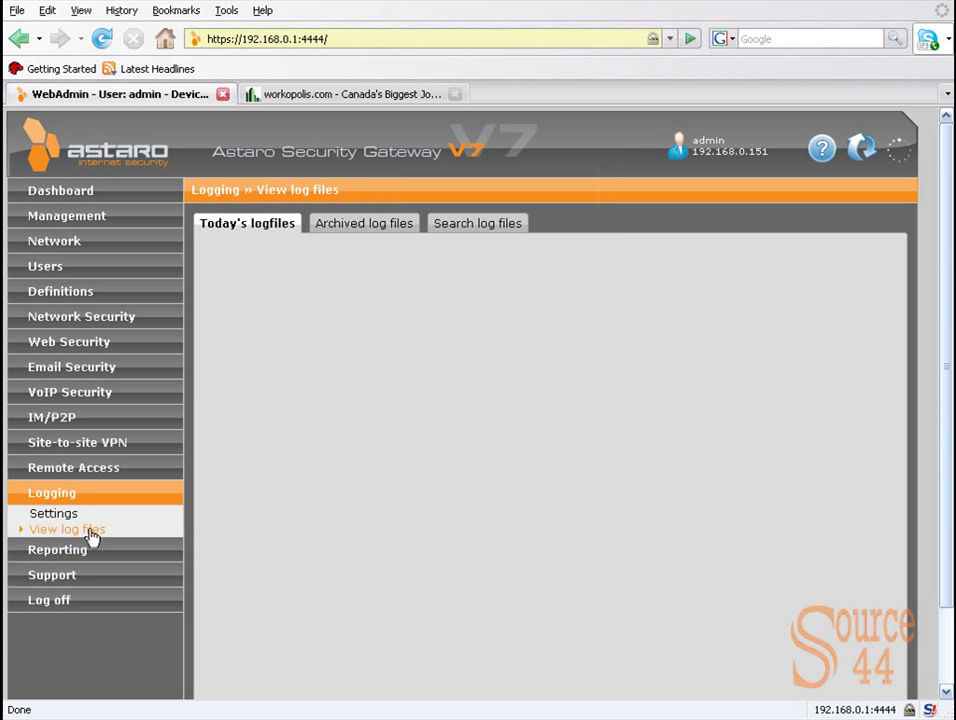
click(68, 528)
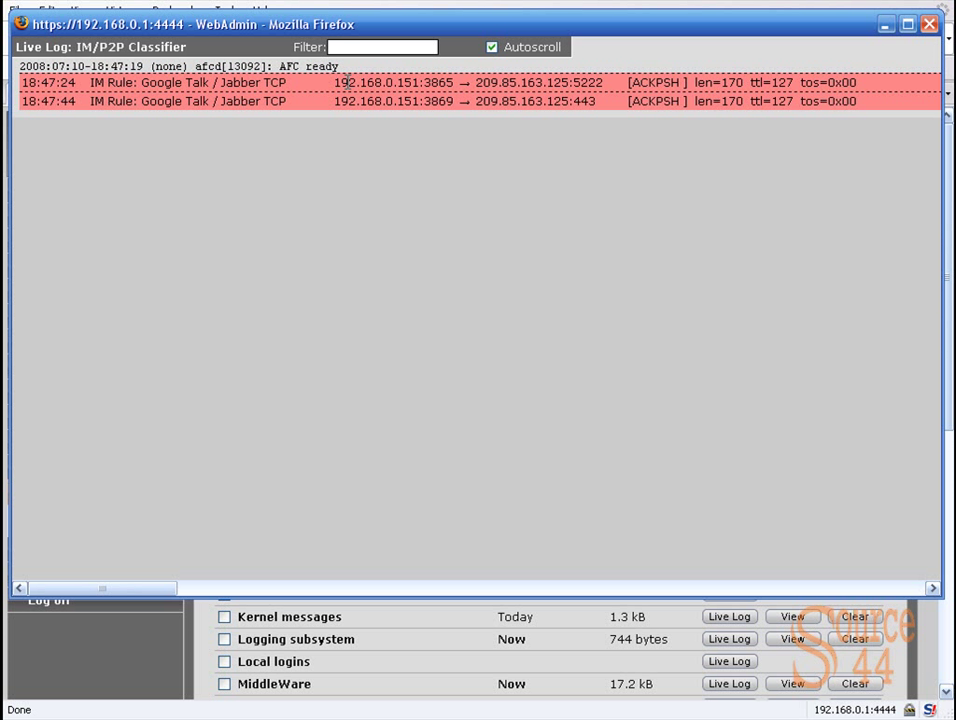
double_click(394, 82)
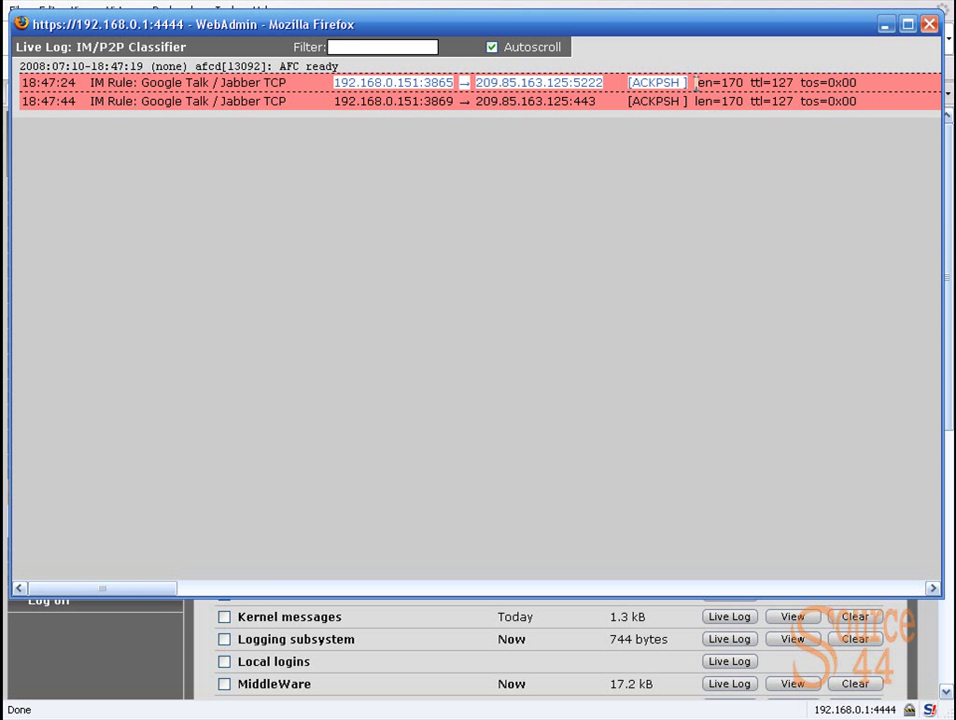
mouse_move(694, 152)
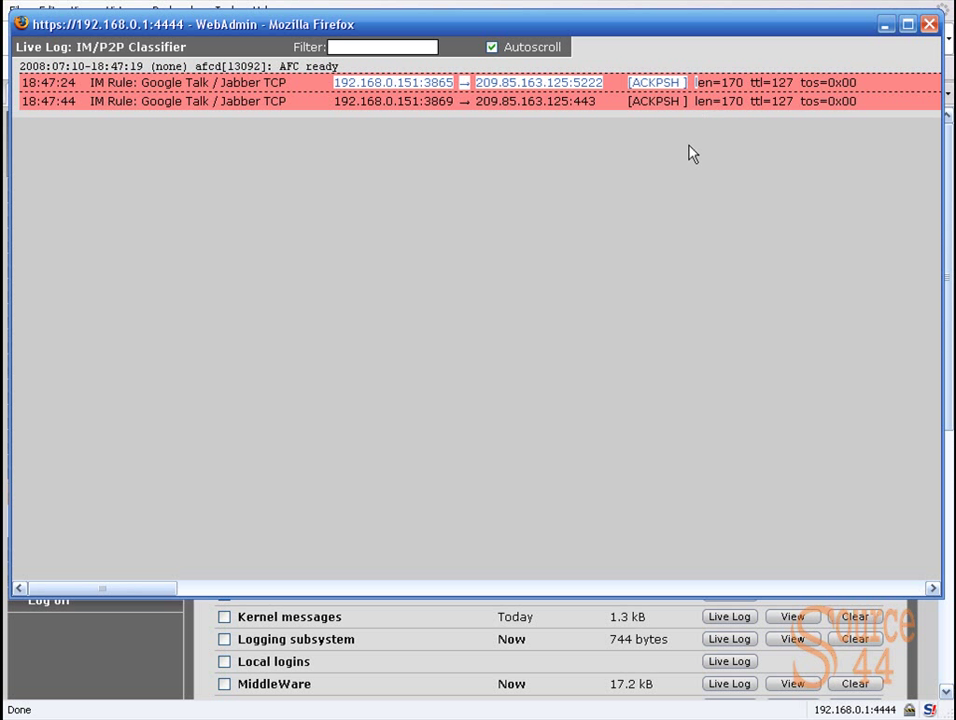
mouse_move(928, 76)
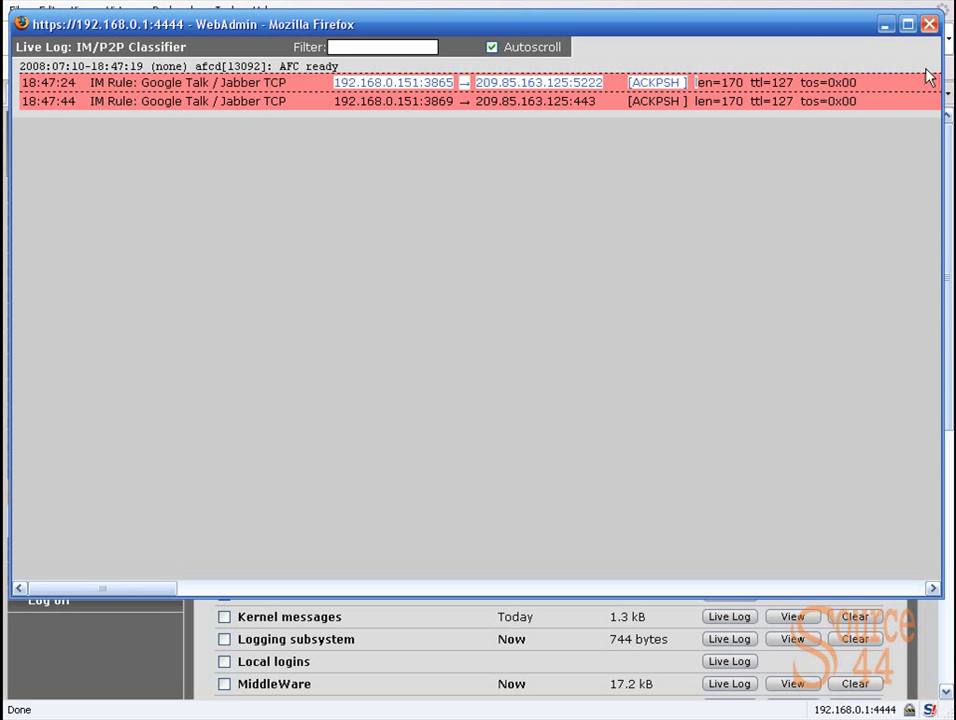